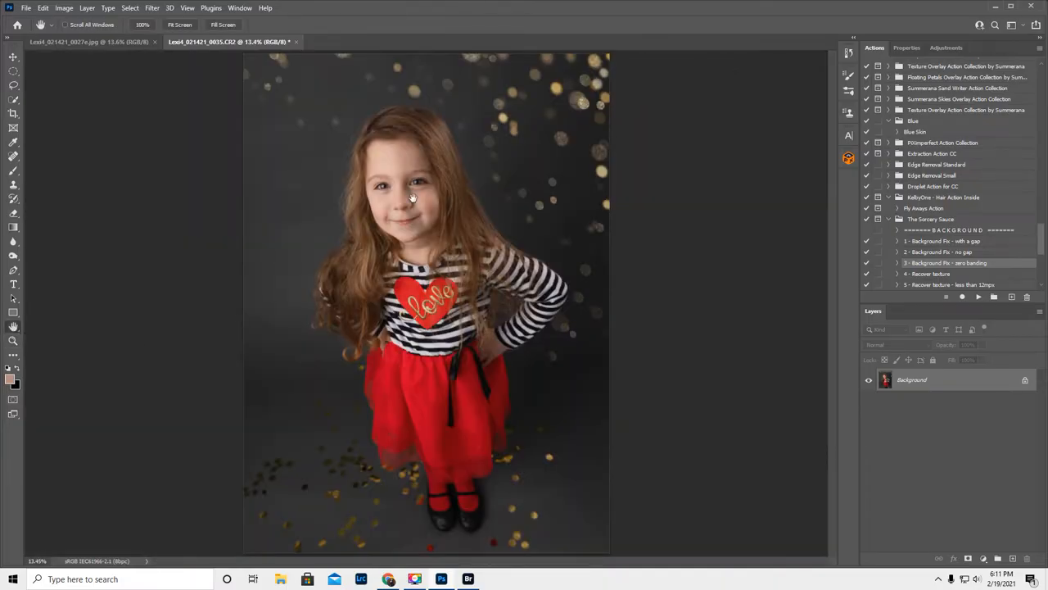
mouse_move(377, 297)
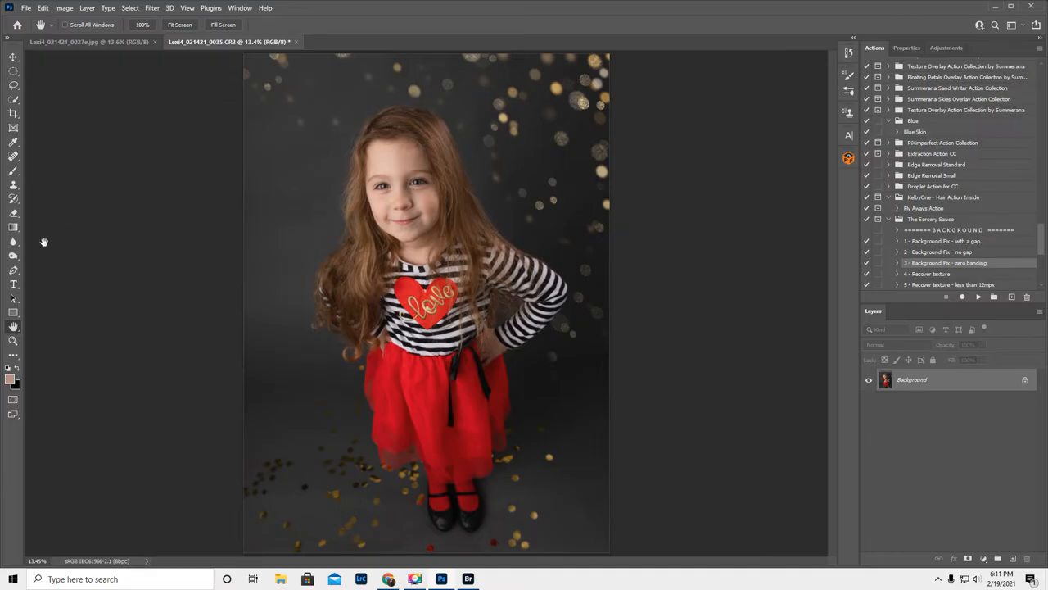
mouse_move(102, 305)
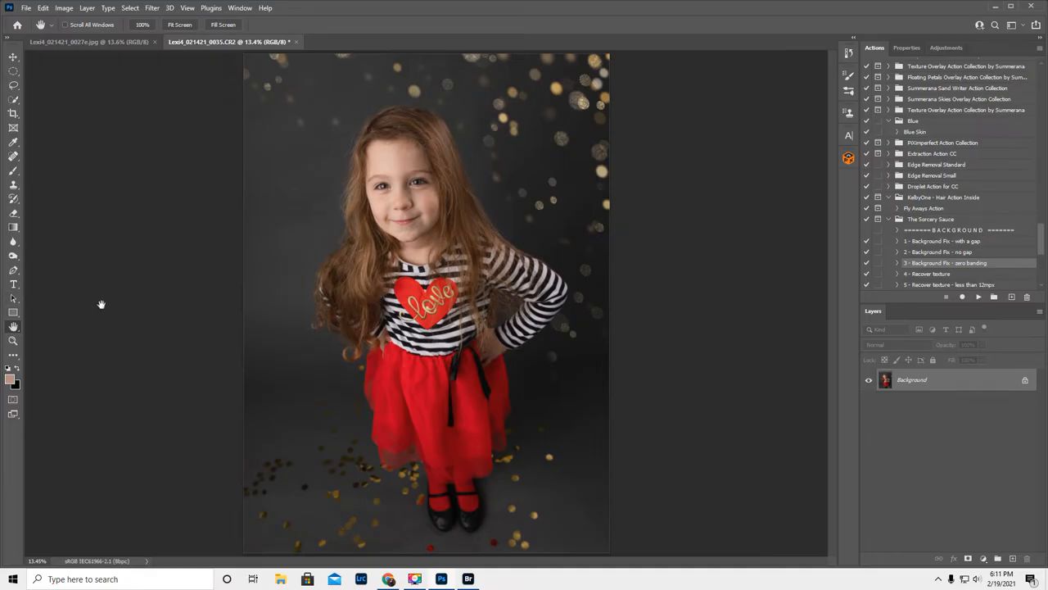
mouse_move(309, 145)
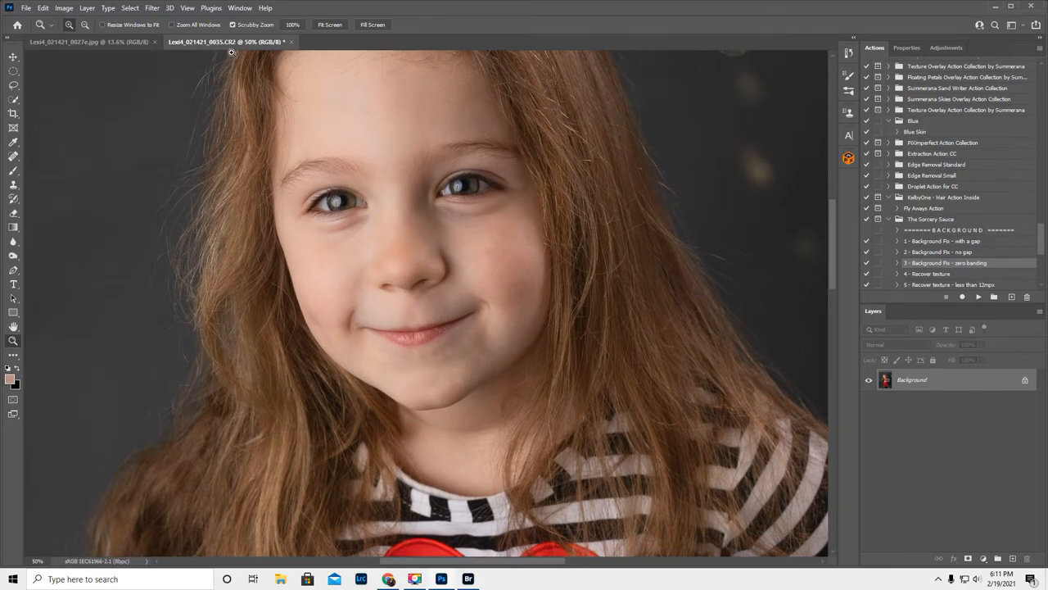
Switch on the beta Smart Portrait neural filter from Filter > Neural Filters.
click(152, 7)
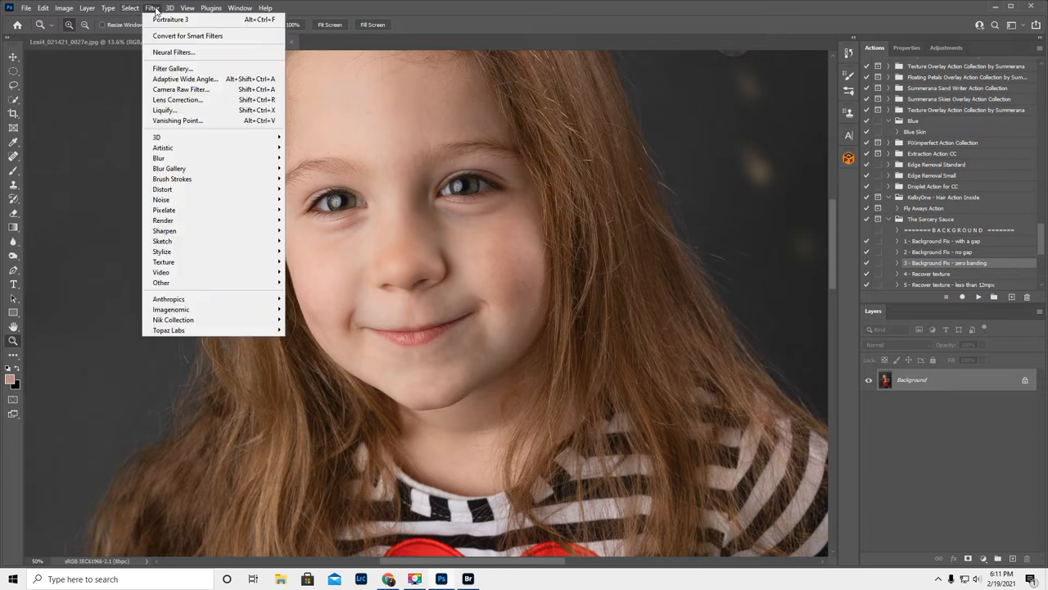
click(173, 51)
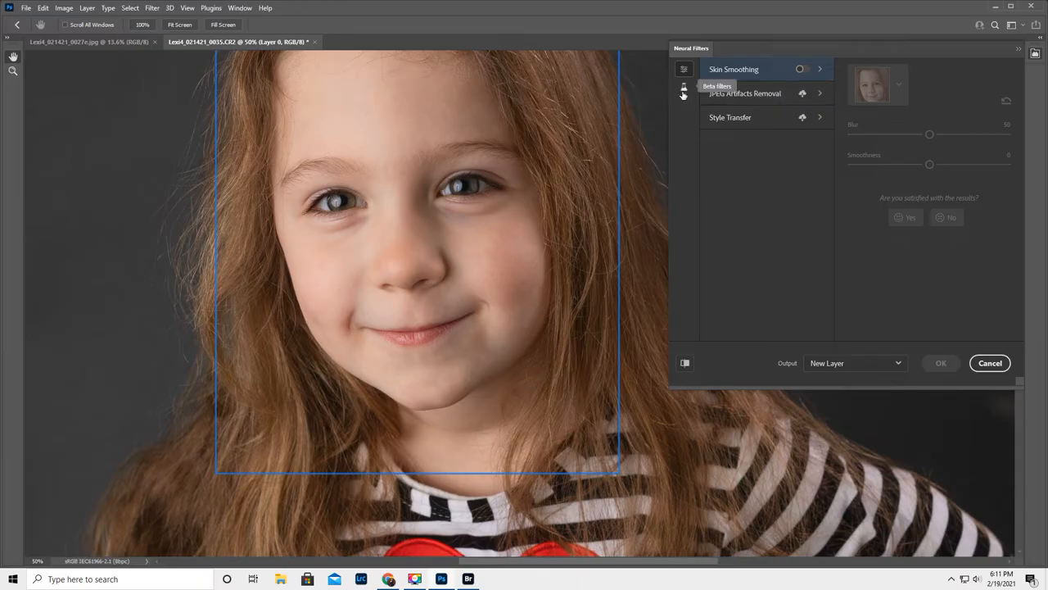
click(684, 87)
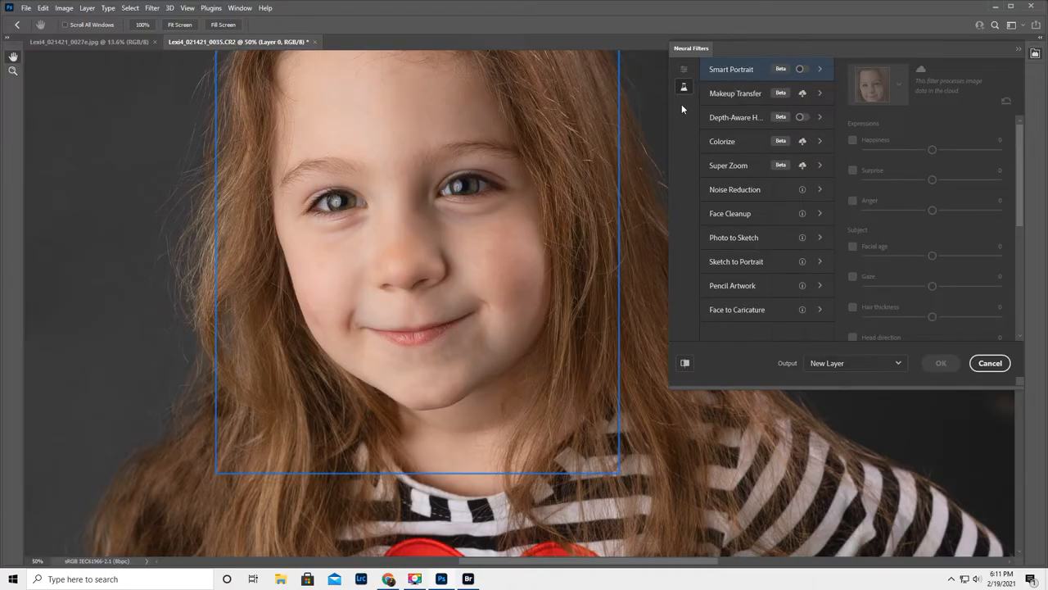
click(801, 69)
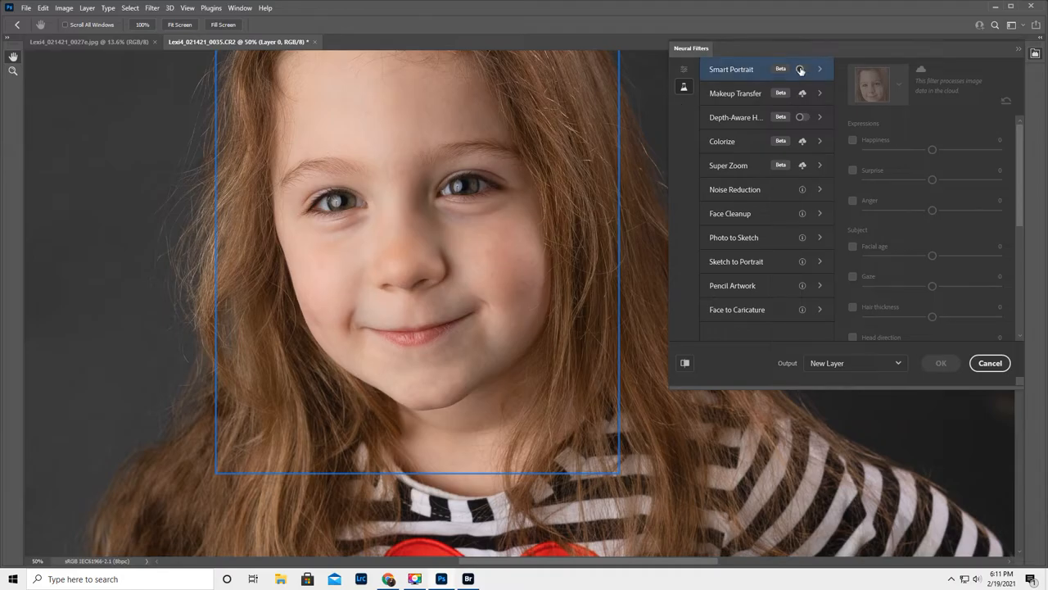
click(801, 69)
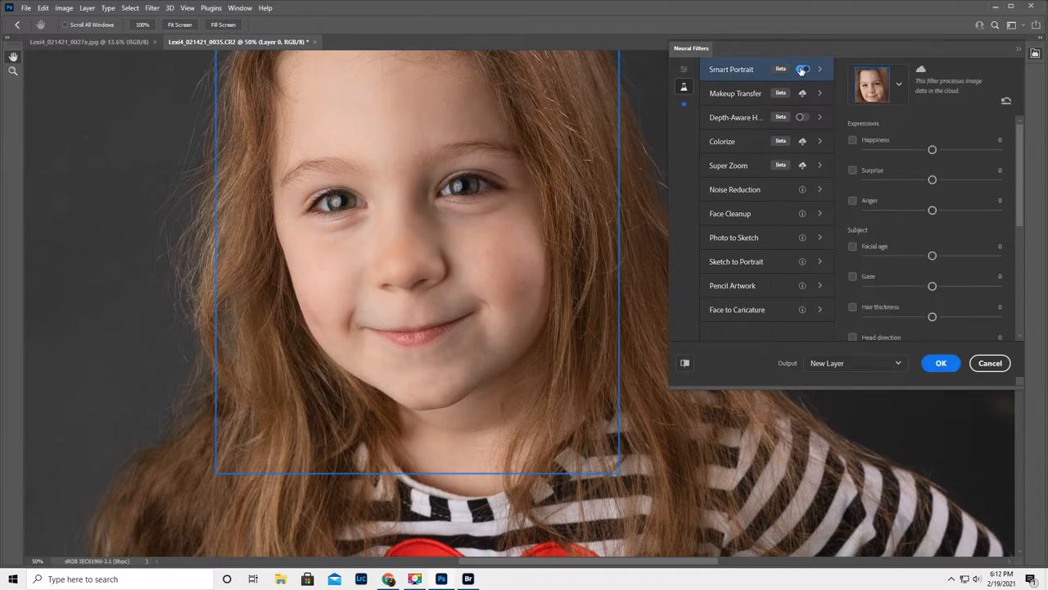
click(803, 69)
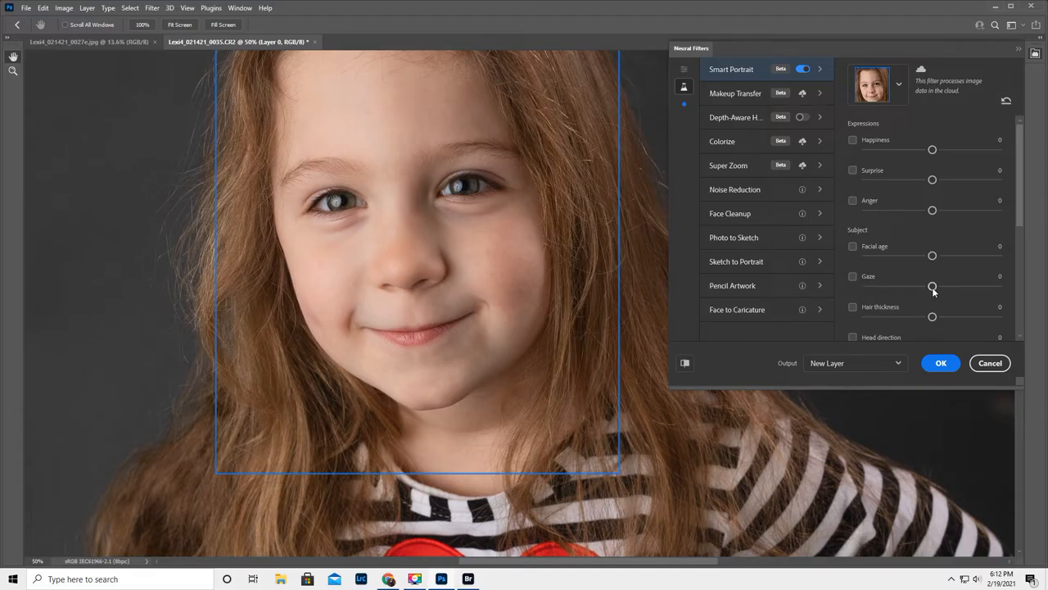
Set Smart Portrait Gaze to 20, output to a new layer, and apply.
drag(932, 285, 954, 286)
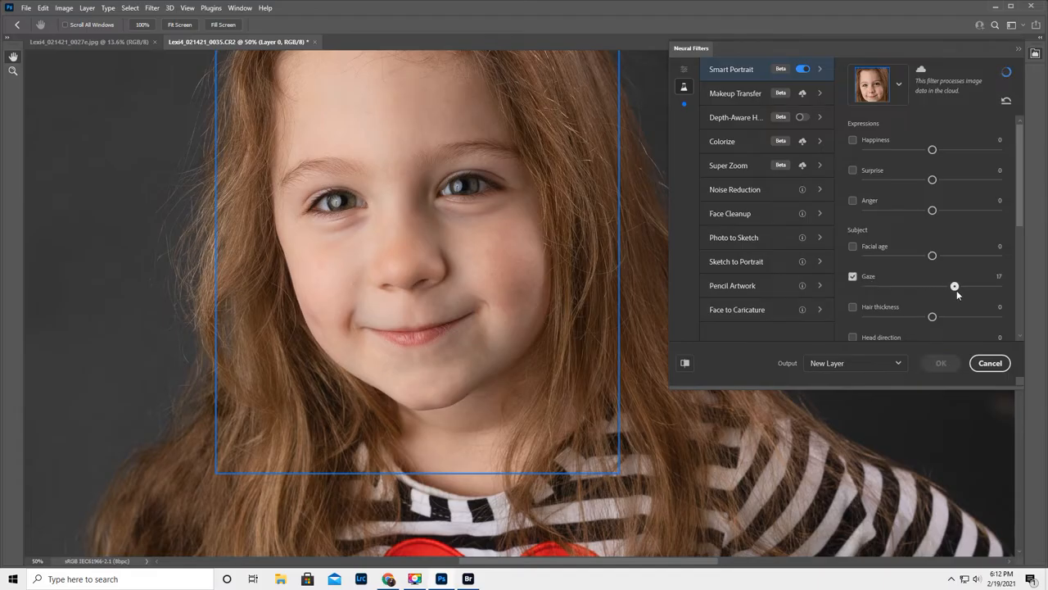
drag(954, 286, 960, 286)
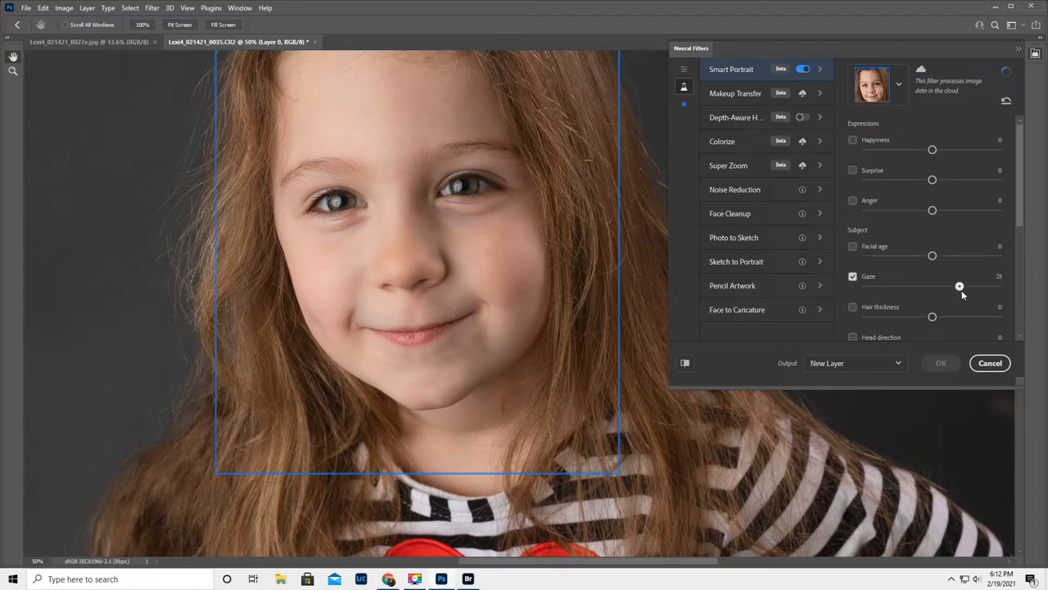
drag(960, 286, 958, 286)
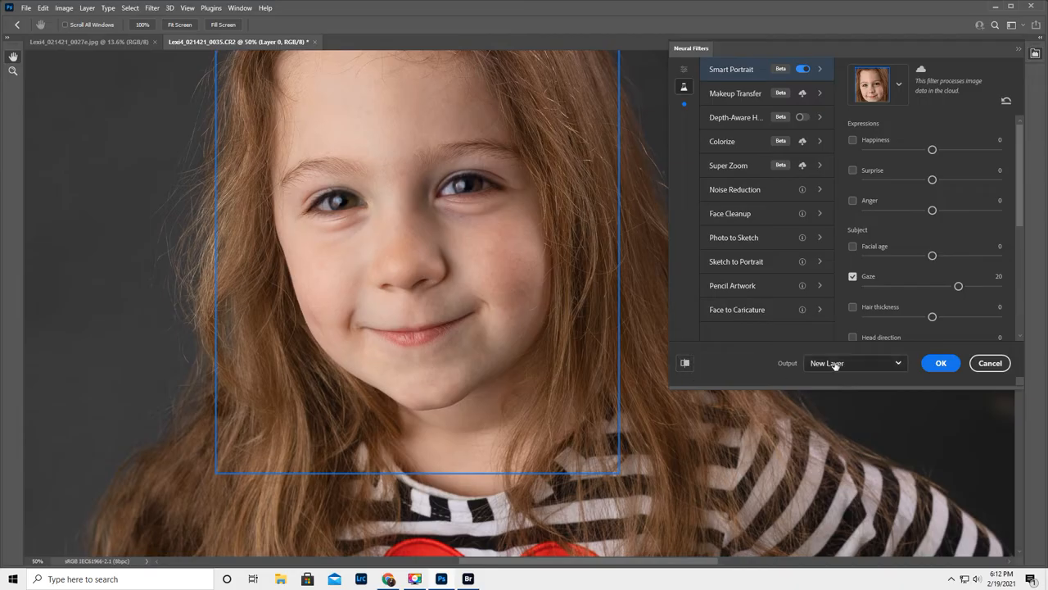
click(854, 362)
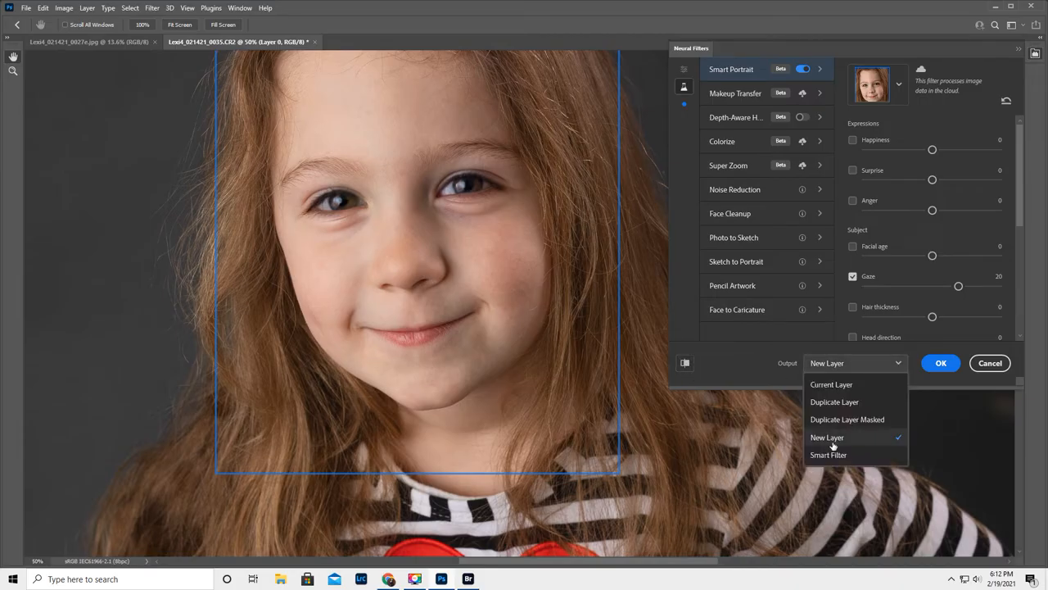
click(827, 437)
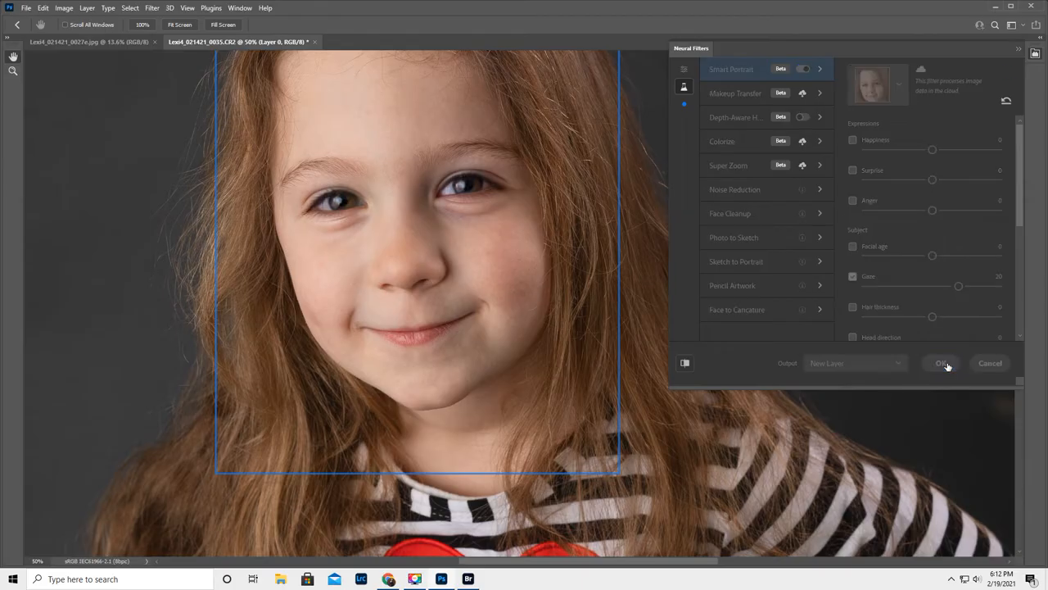
click(940, 363)
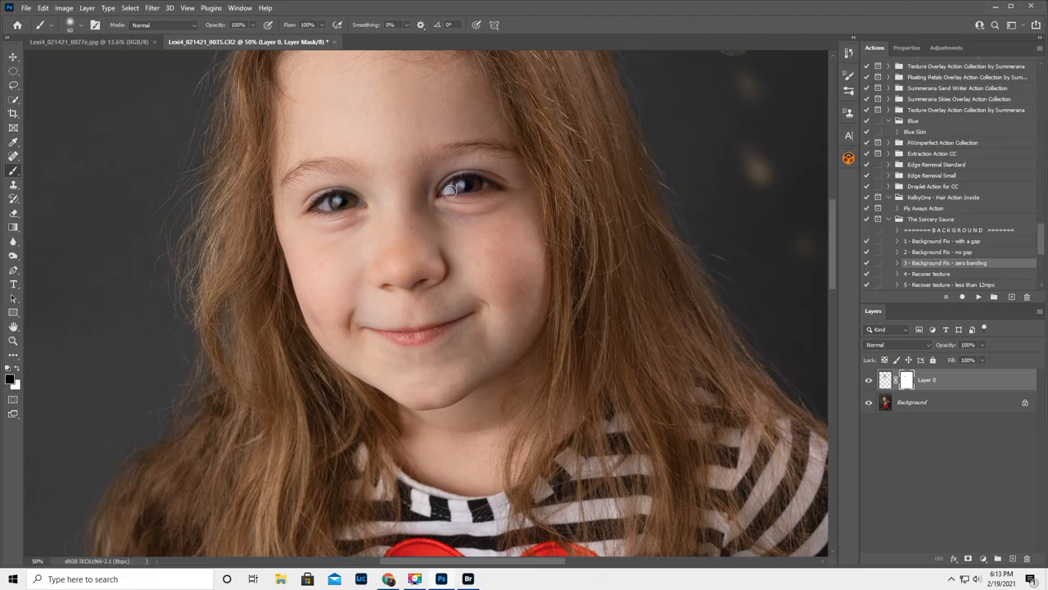
mouse_move(443, 206)
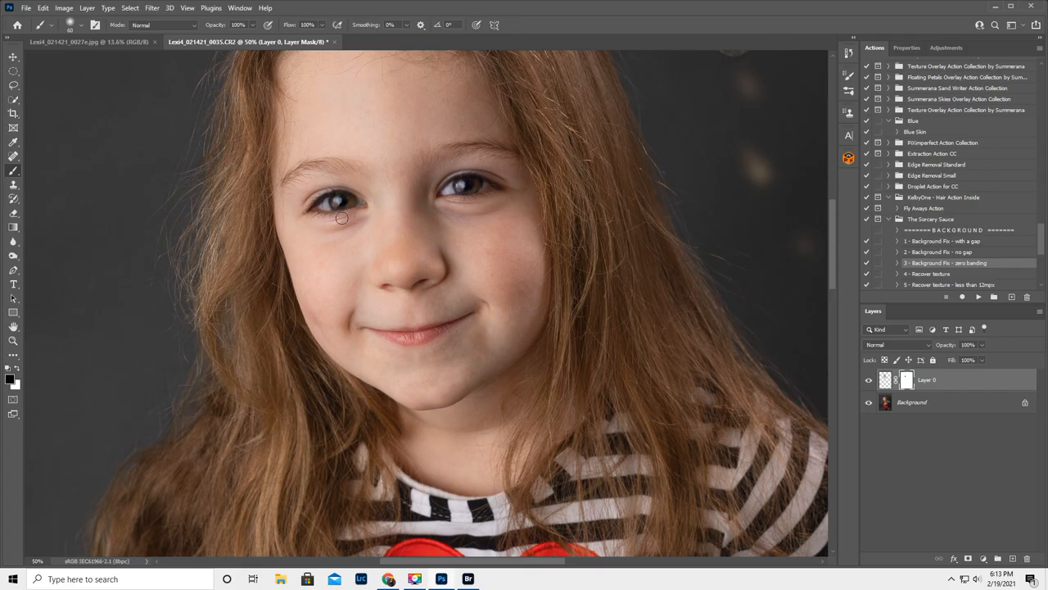
mouse_move(311, 214)
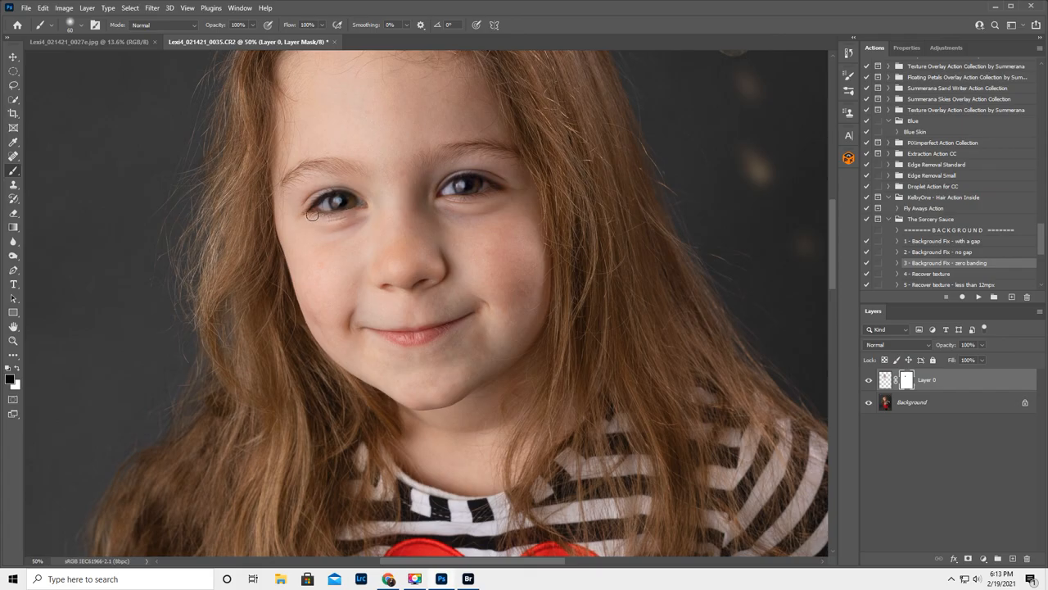
mouse_move(747, 405)
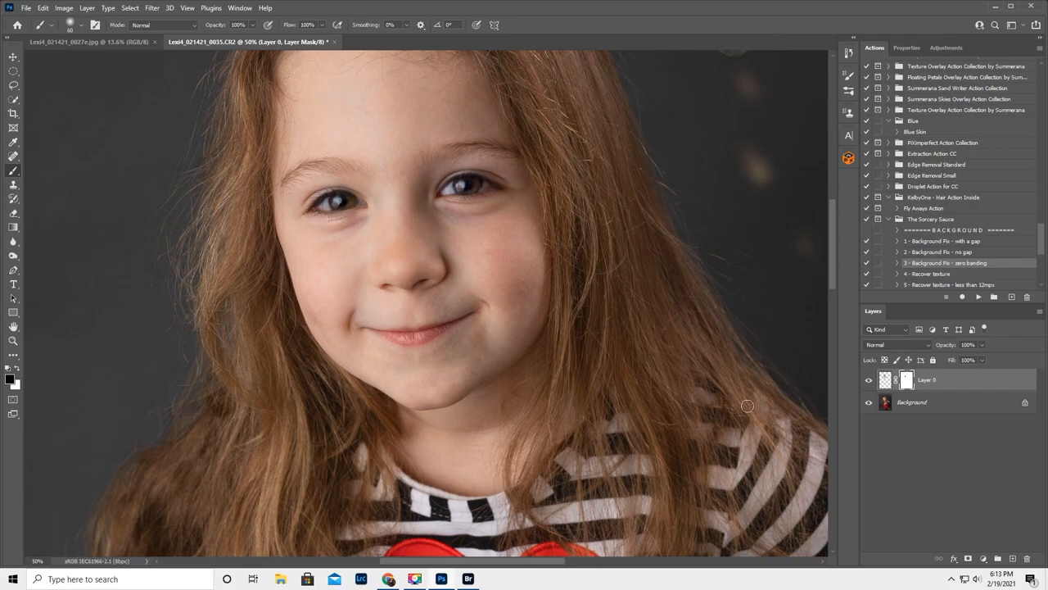
Toggle the gaze layer's visibility to compare before and after.
click(870, 379)
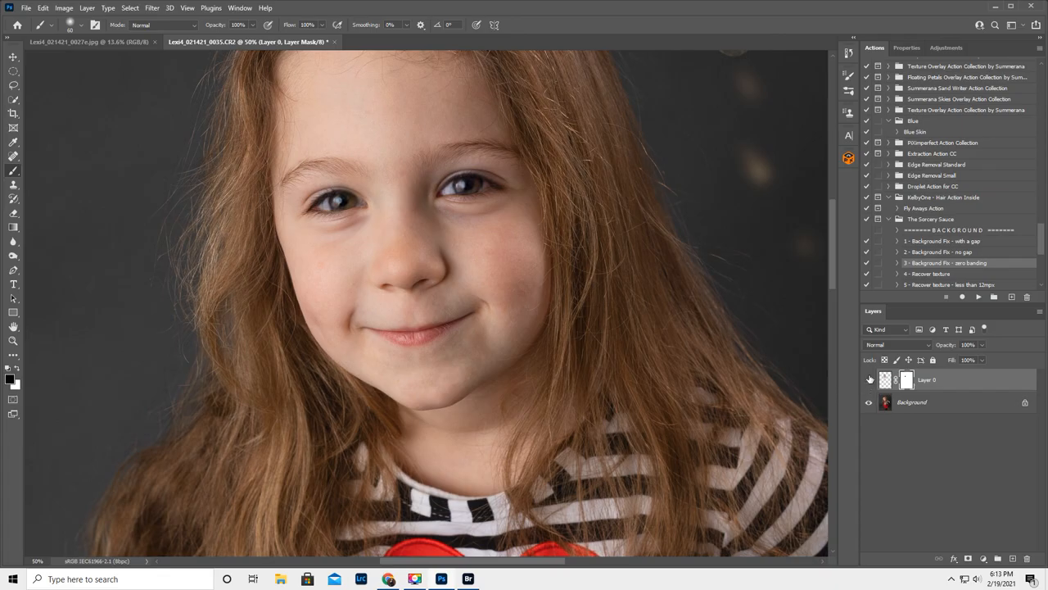